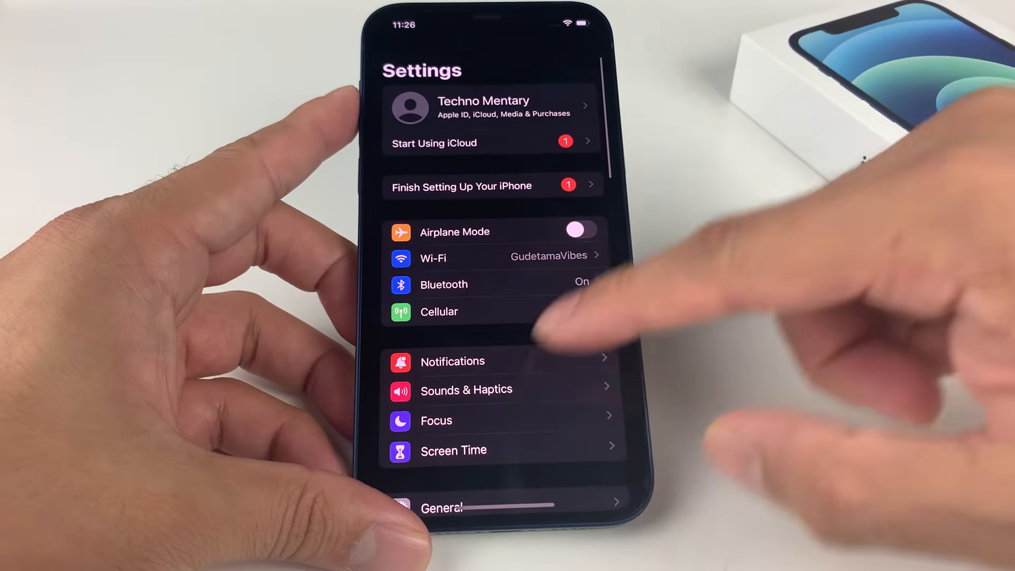
Scroll the Settings list past Privacy to reveal App Store, Passwords and Mail
{"action": "scroll", "scroll_direction": "down", "scroll_amount": 3}
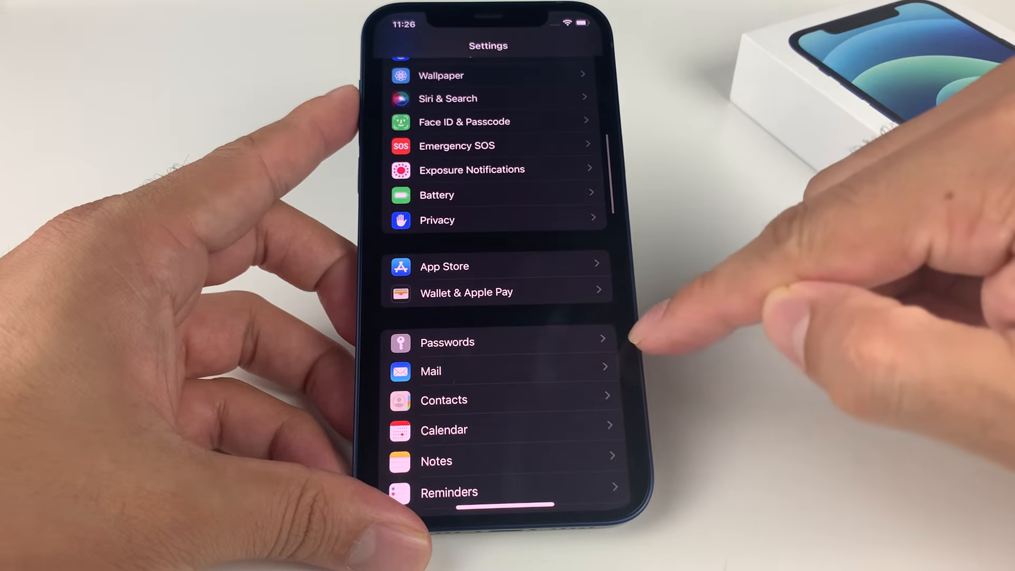
{"action": "mouse_move", "coordinate": [628, 292]}
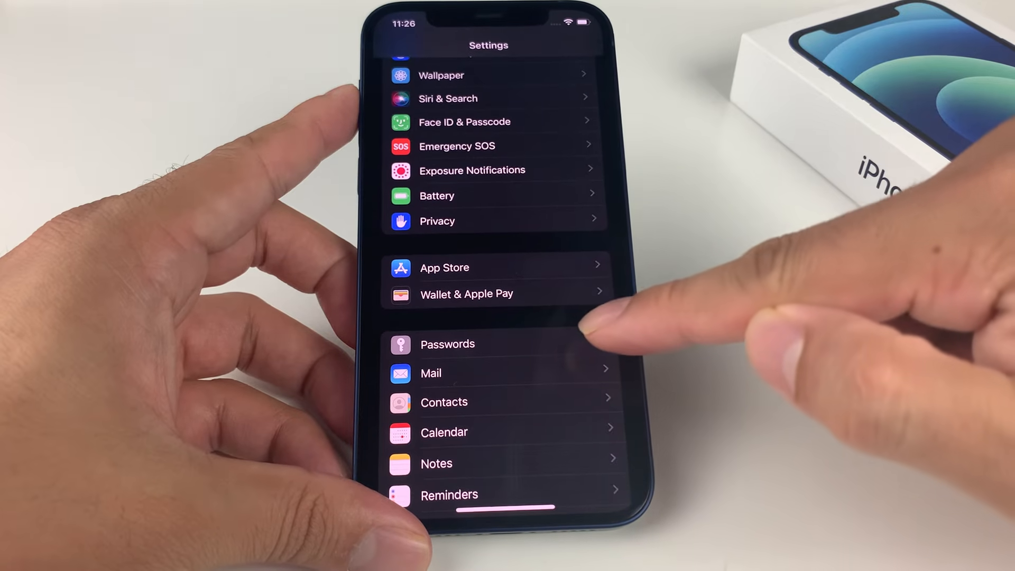
Open Passwords to list AutoFill Passwords, Security Recommendations and the reddit.com account
{"action": "left_click", "coordinate": [447, 344]}
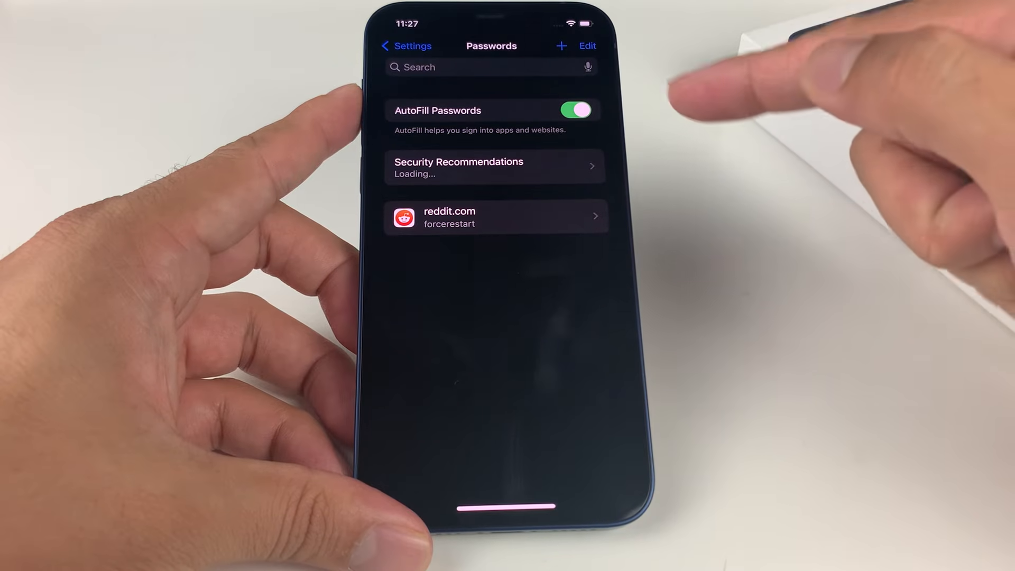
{"action": "mouse_move", "coordinate": [602, 217]}
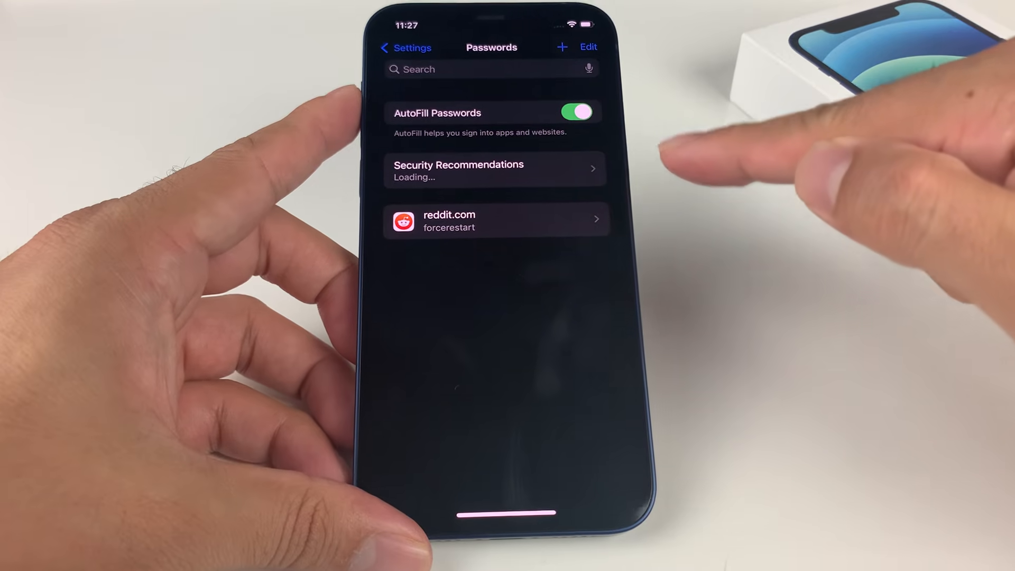
View the reddit.com login flagged as easily guessed under Security Recommendations
{"action": "left_click", "coordinate": [493, 170]}
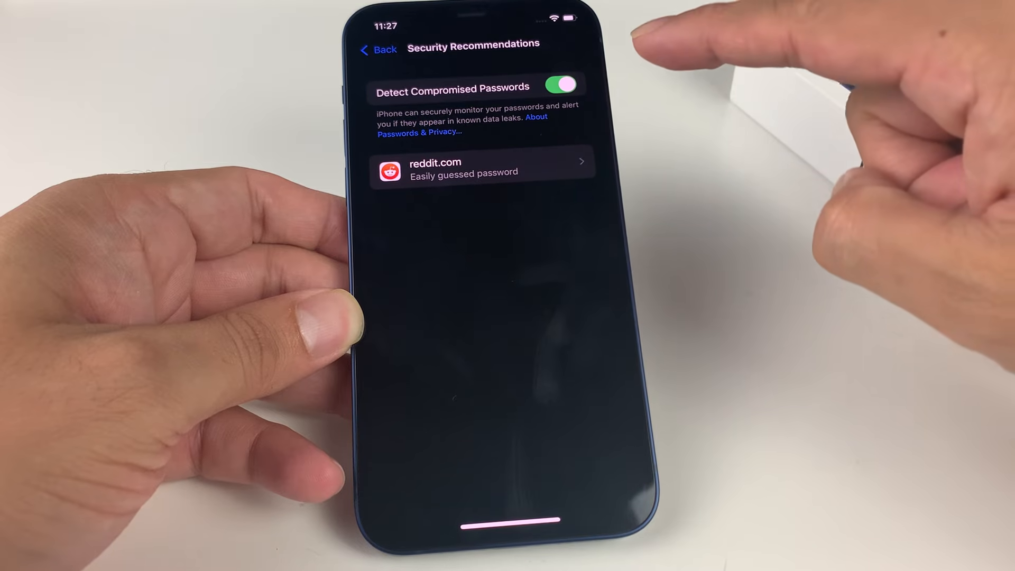
{"action": "left_click", "coordinate": [482, 162]}
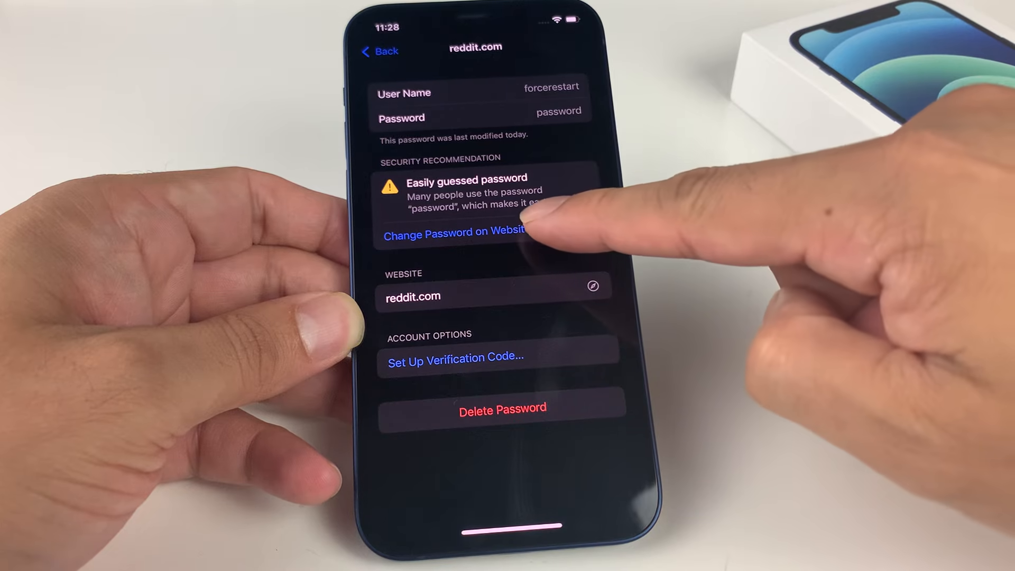
{"action": "left_click", "coordinate": [453, 233]}
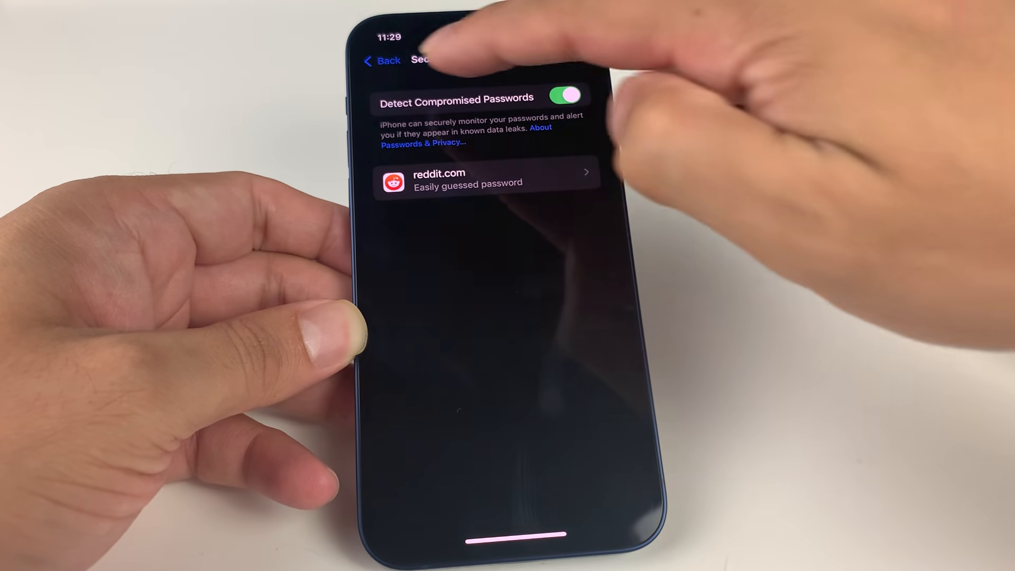
Go back to the Passwords page showing one security risk found
{"action": "left_click", "coordinate": [382, 60]}
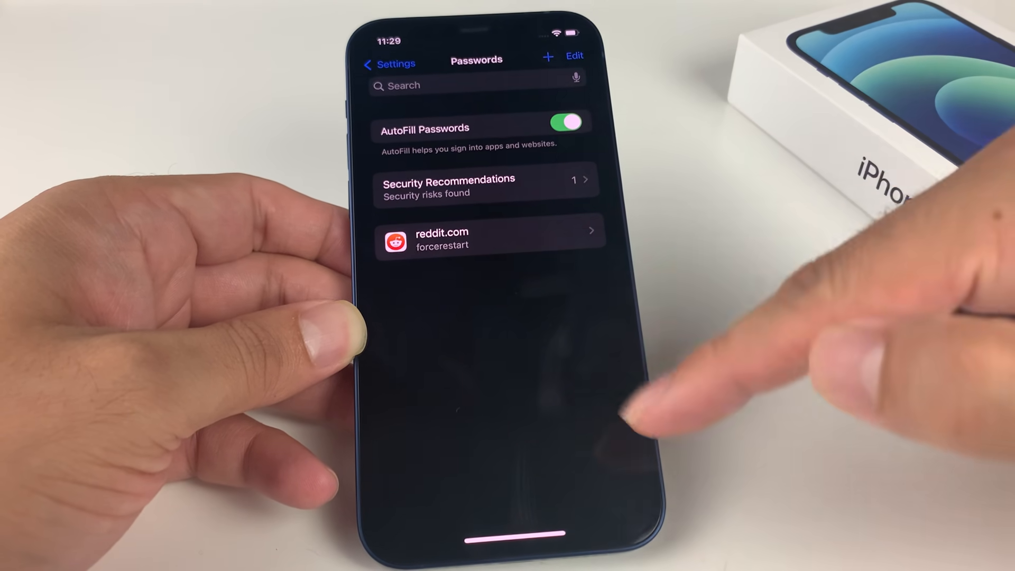